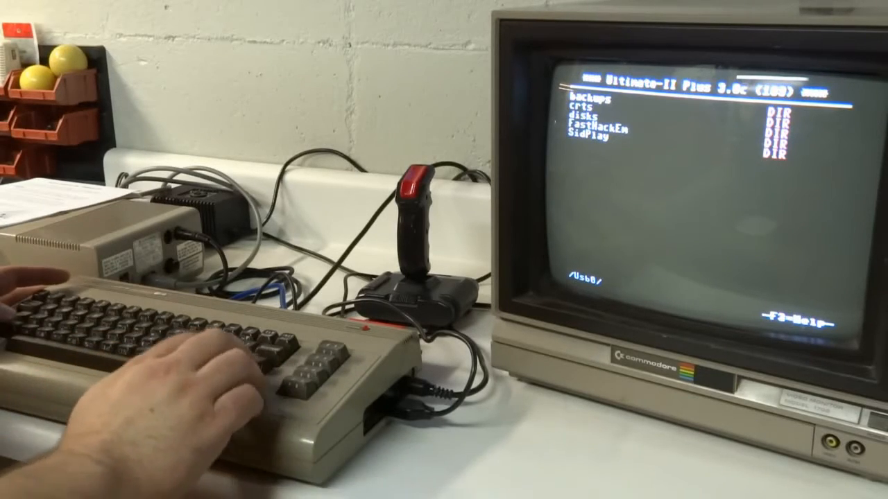
Enter the disks directory from the /Usb0/ root listing
key("Return")
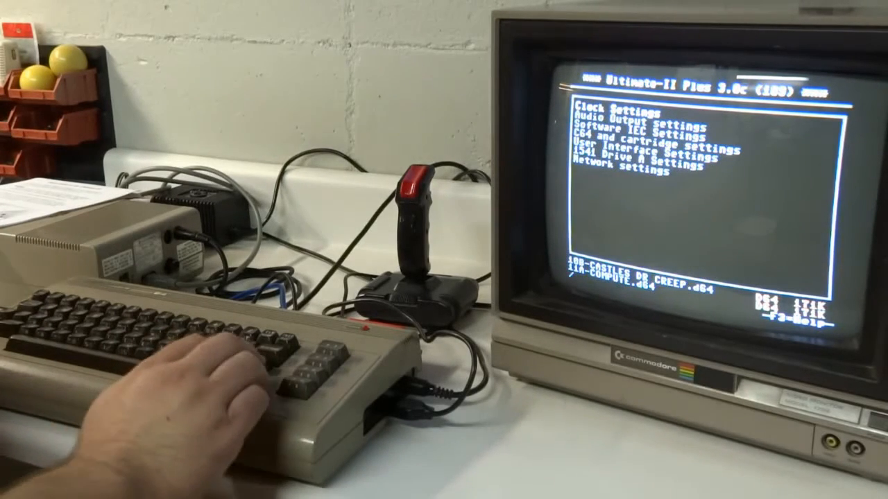
Move down through the settings categories list (Clock, Audio Output, IEC, C64 and cartridge)
key("Down")
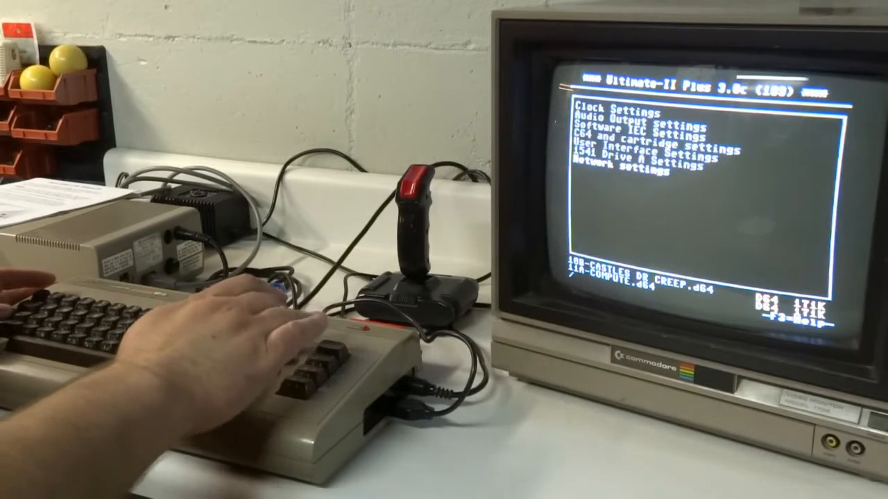
key("Enter")
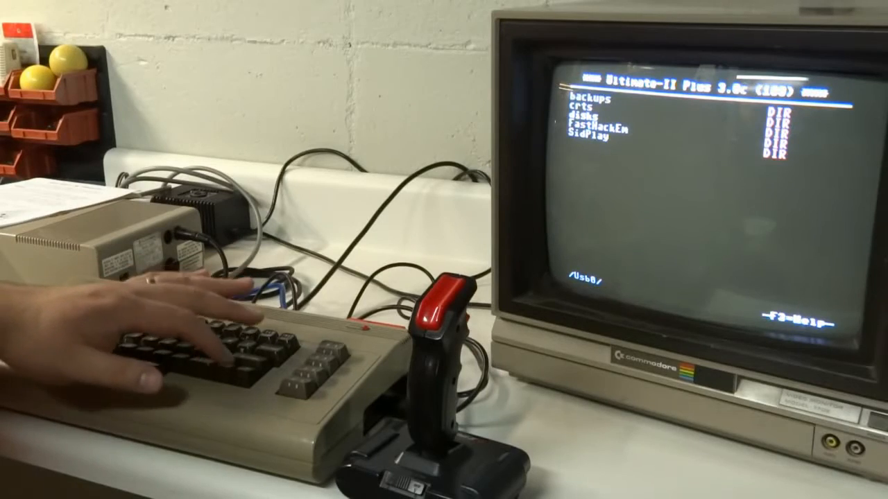
Enter the disks directory on the USB drive to list D64 images
key("Return")
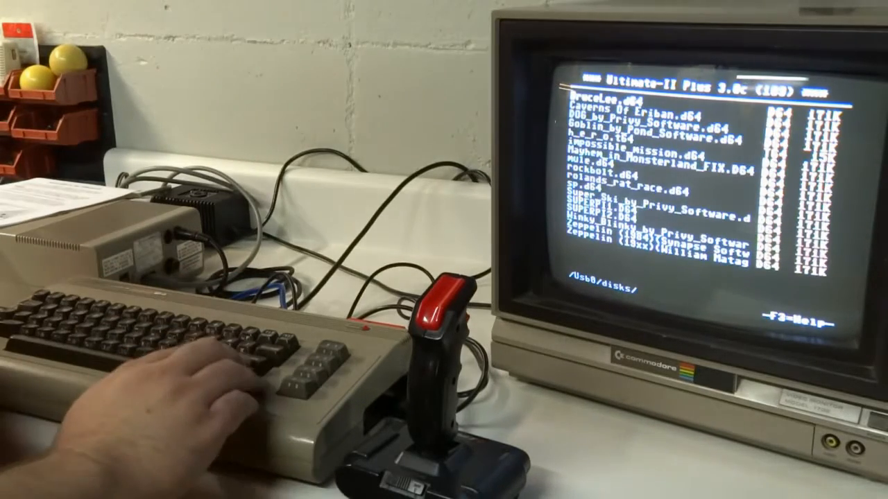